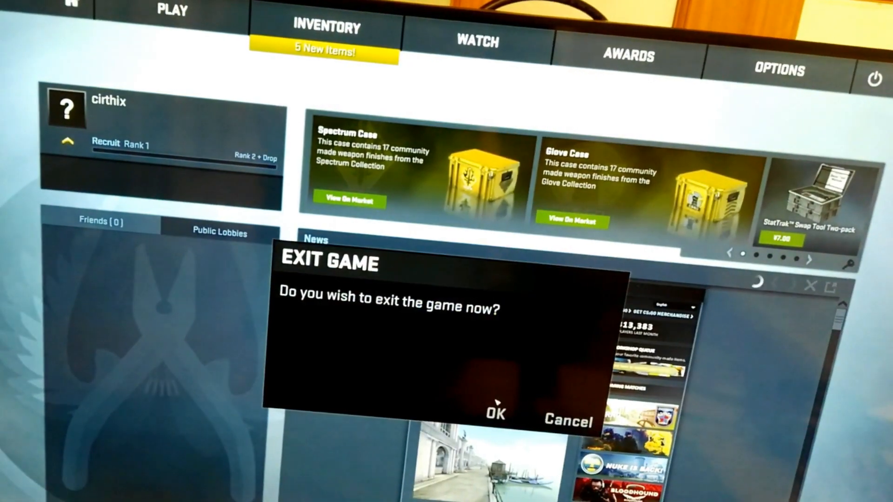
Step: Confirm OK in the Exit Game dialog to quit CS:GO
{"action": "left_click", "coordinate": [494, 413]}
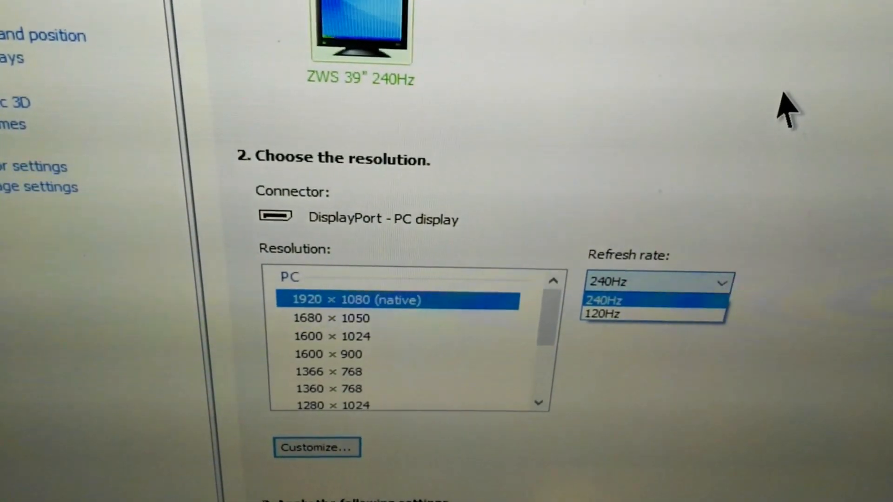
Step: Choose 240Hz refresh rate for the native 1920 × 1080 resolution
{"action": "left_click", "coordinate": [655, 300]}
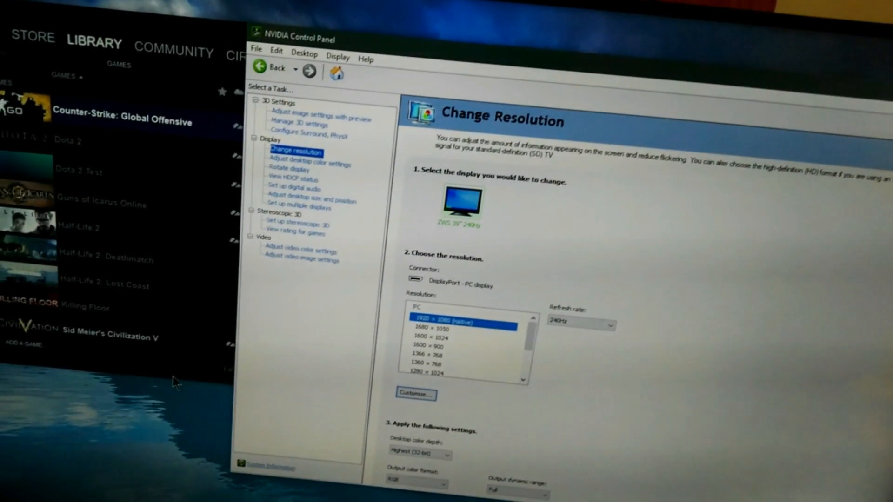
Step: Play Counter-Strike: Global Offensive from its Steam Library context menu
{"action": "right_click", "coordinate": [165, 102]}
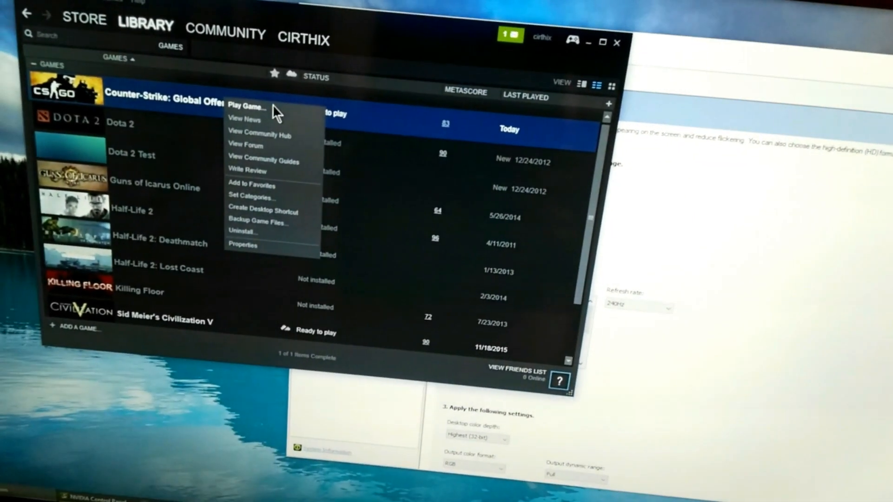
{"action": "left_click", "coordinate": [246, 106]}
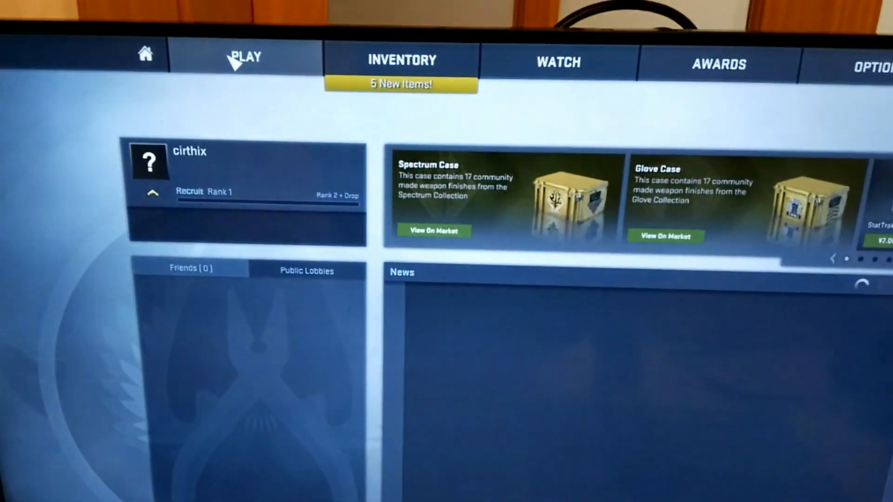
Step: Play a short Dust II bot match, then exit to the main menu
{"action": "left_click", "coordinate": [244, 56]}
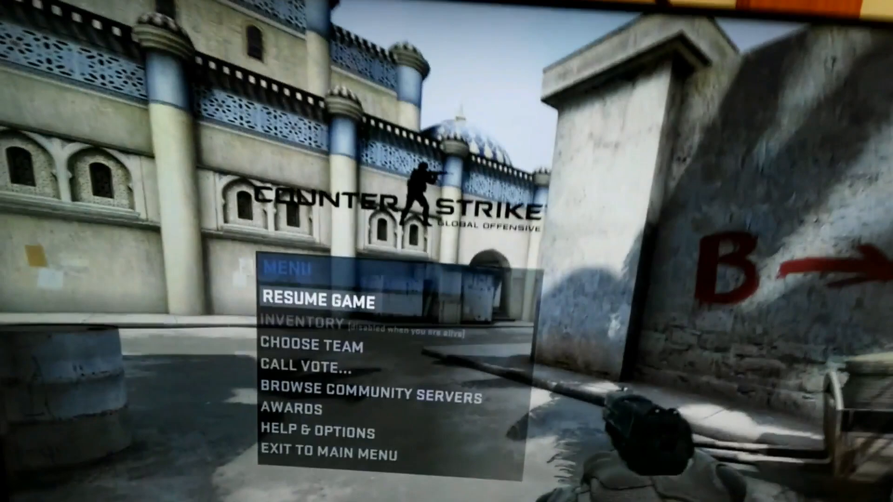
{"action": "left_click", "coordinate": [324, 454]}
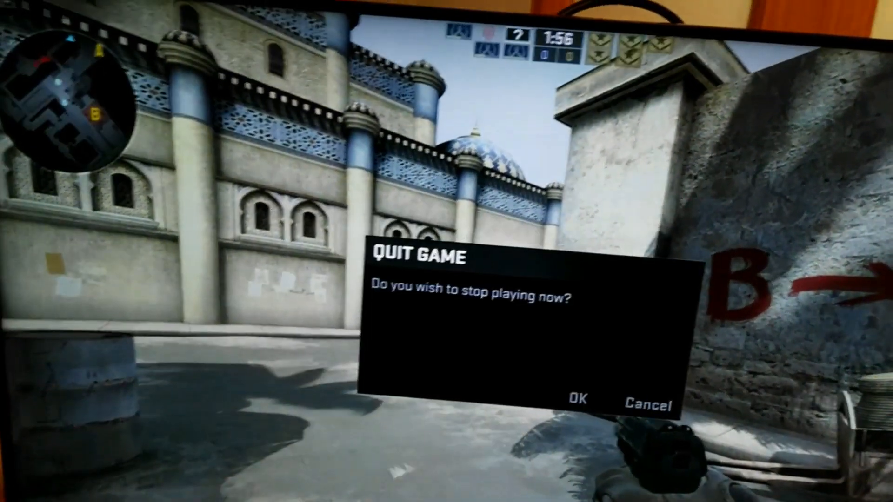
{"action": "left_click", "coordinate": [648, 405]}
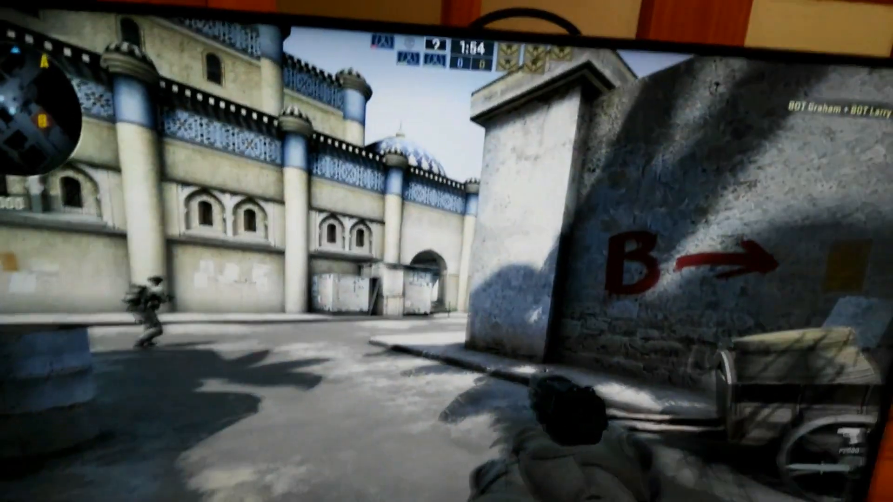
{"action": "key", "text": "Escape"}
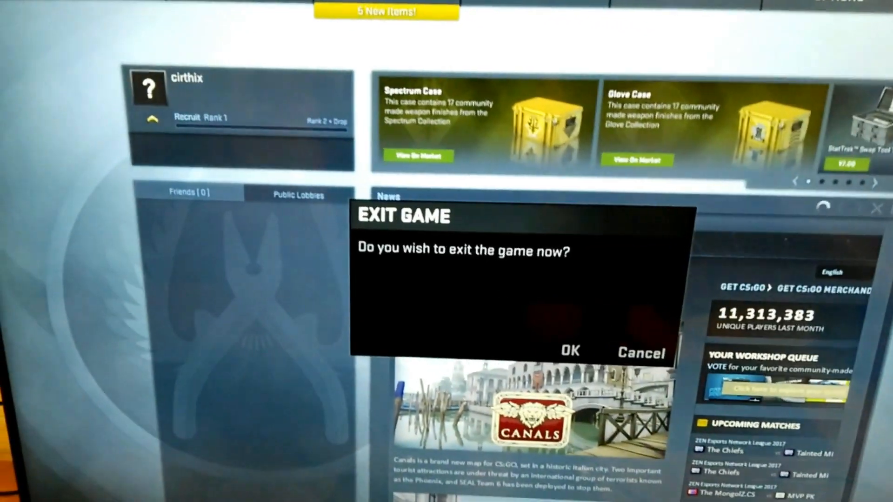
Step: Confirm OK in the main menu's Exit Game dialog to close CS:GO
{"action": "left_click", "coordinate": [640, 352]}
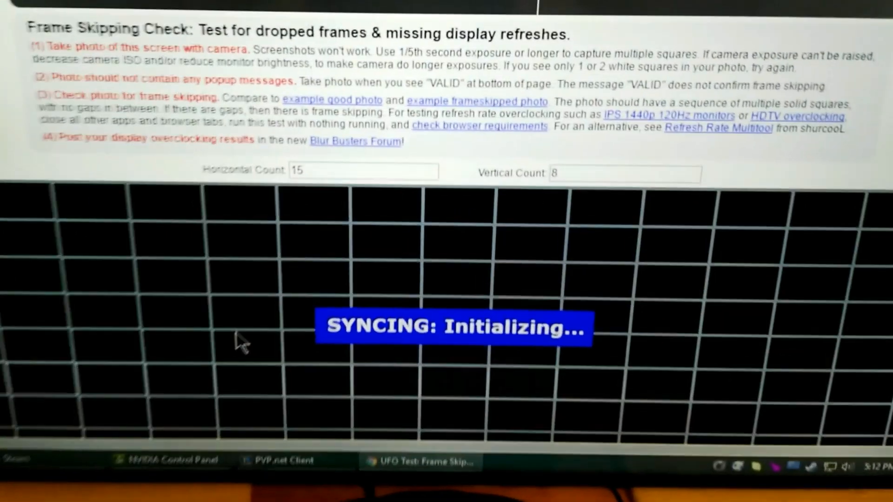
Step: Scroll up on the Blur Busters Frame Skipping Check page while it syncs
{"action": "scroll", "scroll_direction": "up", "scroll_amount": 3}
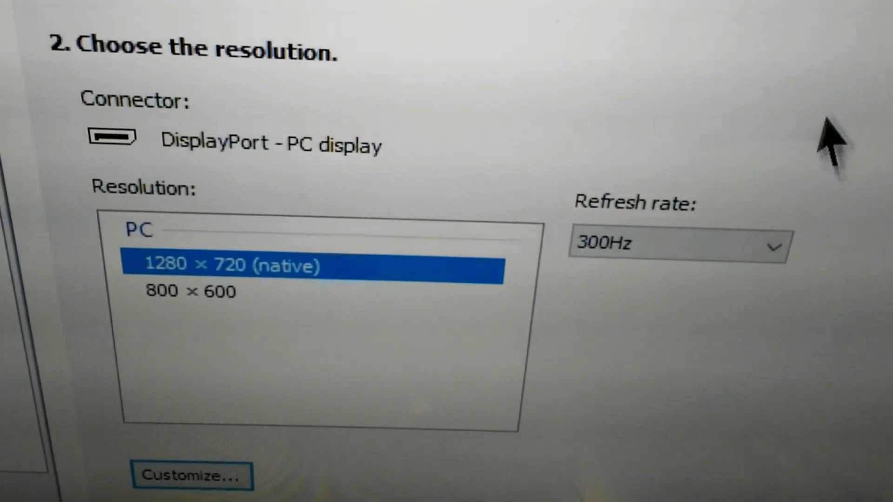
Step: Open the Refresh rate dropdown for 1280 × 720 native, listing 300Hz and 240Hz
{"action": "left_click", "coordinate": [678, 246]}
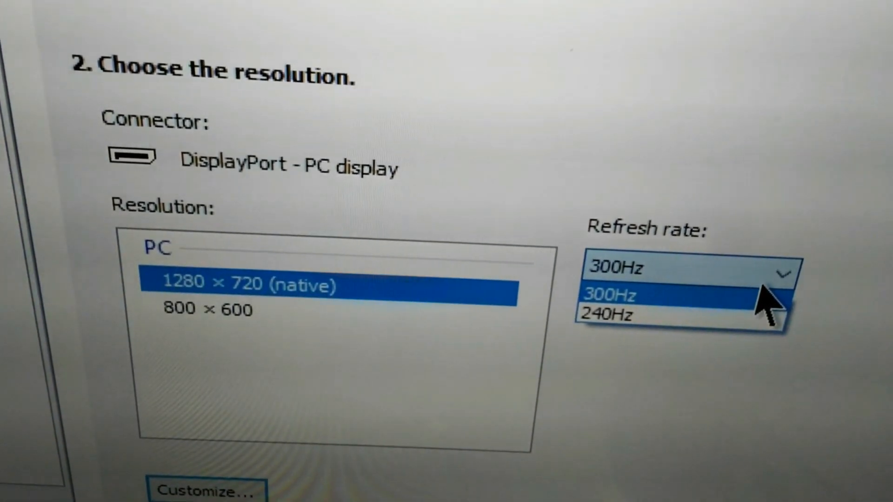